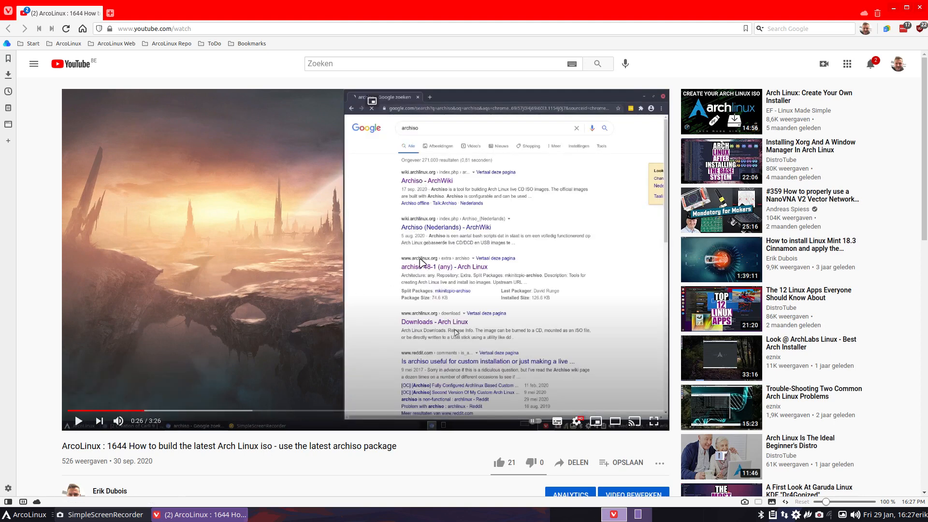
Search for archlinux and open the site's Downloads page listing release 2021.01.01.
{"action": "double_click", "coordinate": [119, 462]}
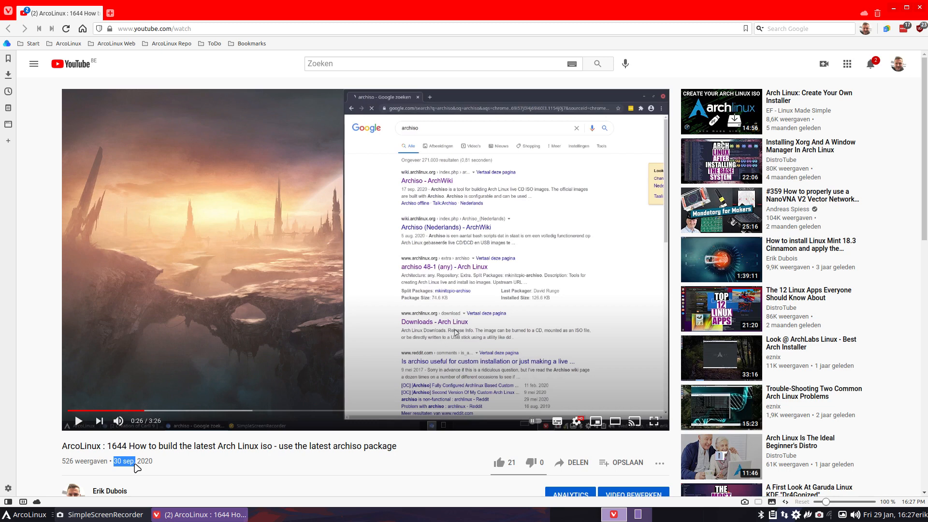
{"action": "mouse_move", "coordinate": [291, 338]}
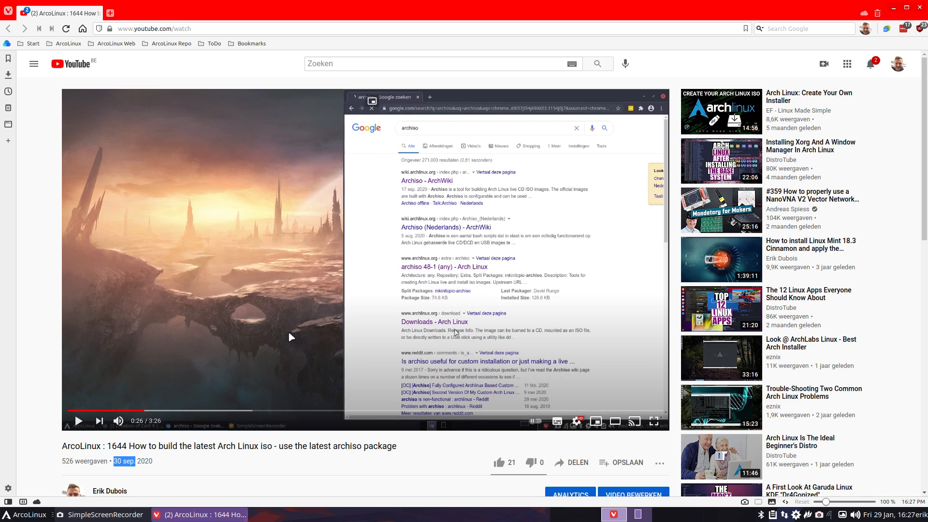
{"action": "mouse_move", "coordinate": [392, 238]}
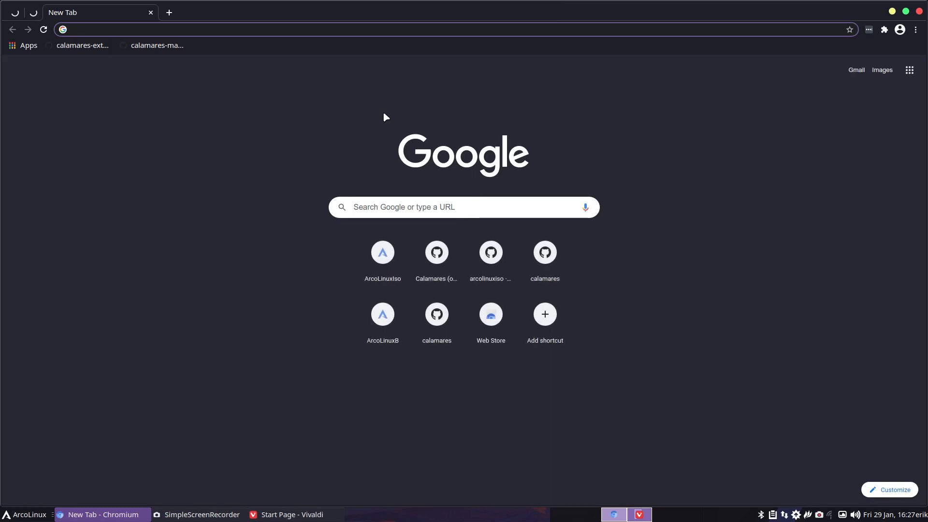
{"action": "type", "text": "archilinux&oq=archlinux&aqs=chrome..69i57j69i59l2j0l5.3939j0j7&sourceid=chrome&ie=UTF-8"}
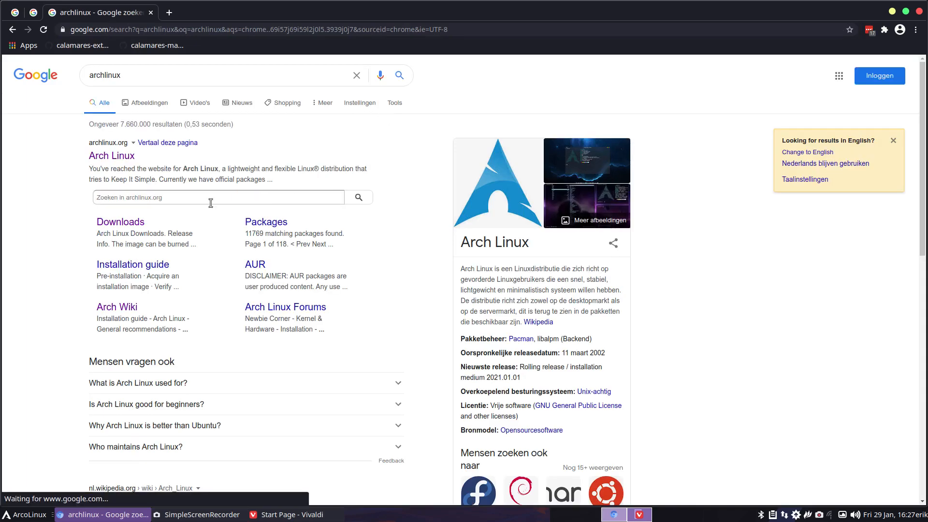
{"action": "left_click", "coordinate": [112, 156]}
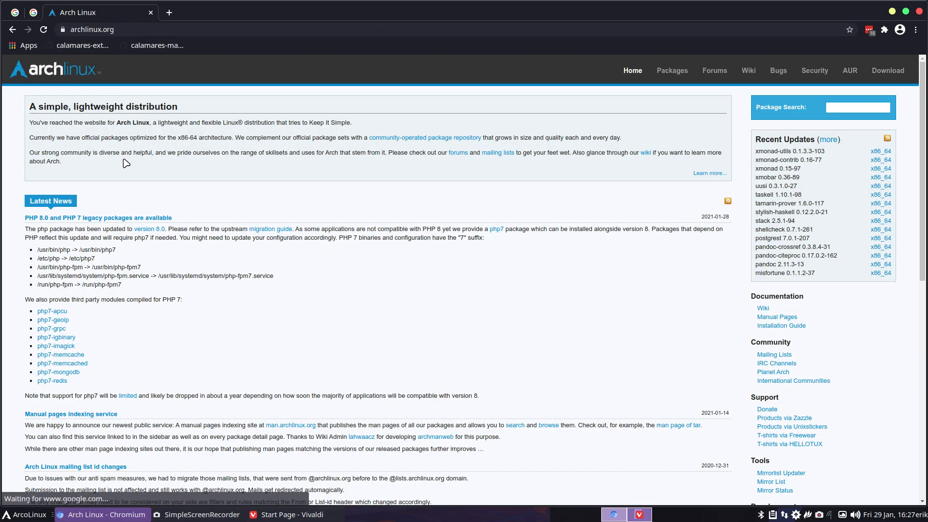
{"action": "left_click", "coordinate": [887, 71]}
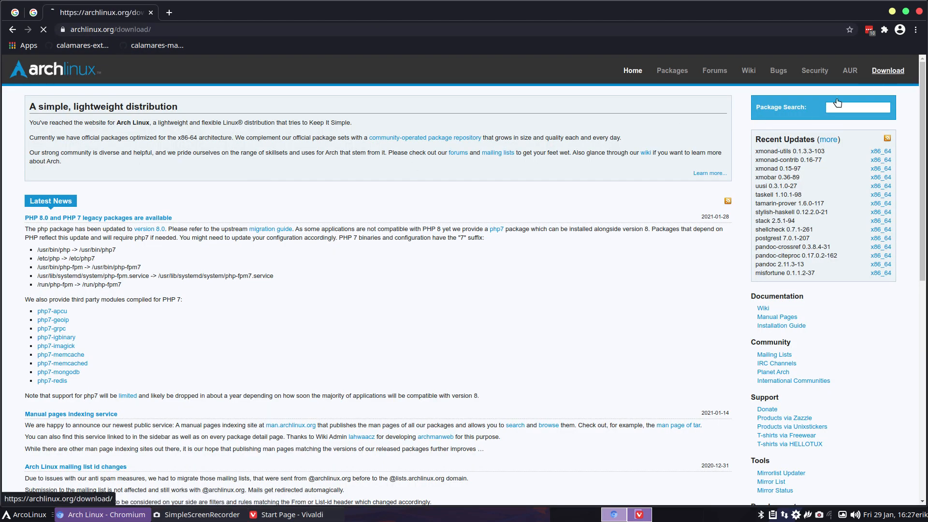
{"action": "left_click", "coordinate": [888, 71]}
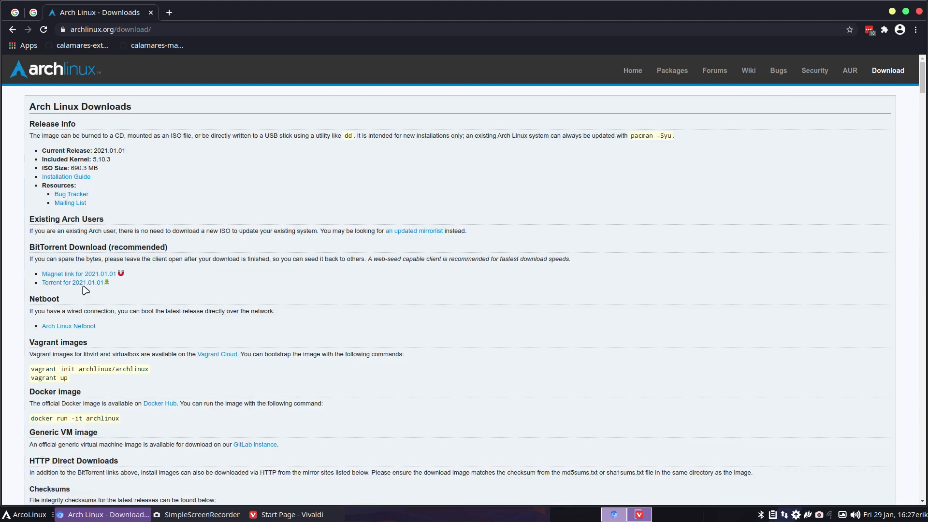
{"action": "mouse_move", "coordinate": [71, 282]}
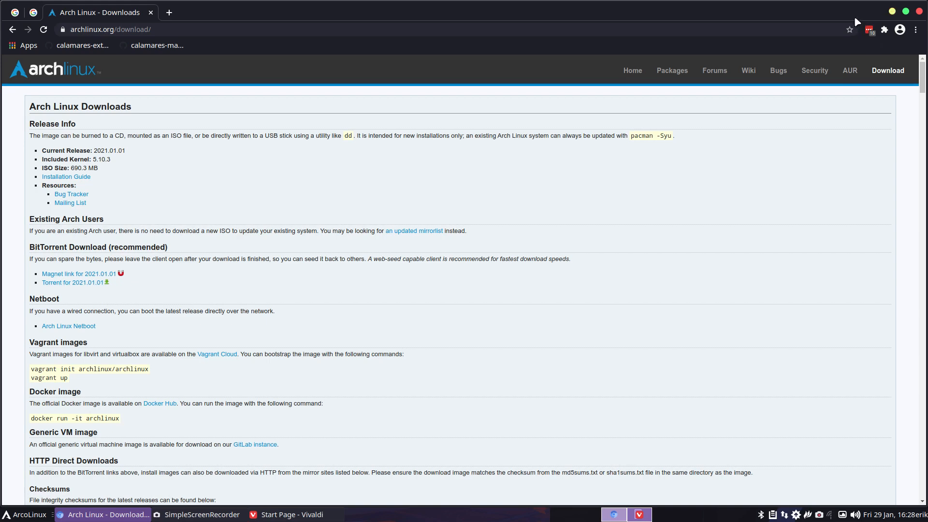
{"action": "mouse_move", "coordinate": [870, 25]}
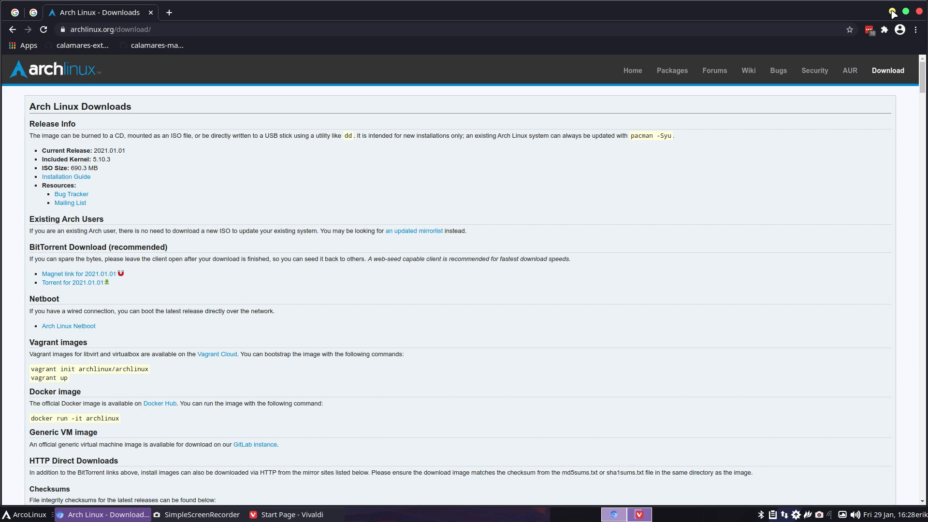
{"action": "mouse_move", "coordinate": [279, 70]}
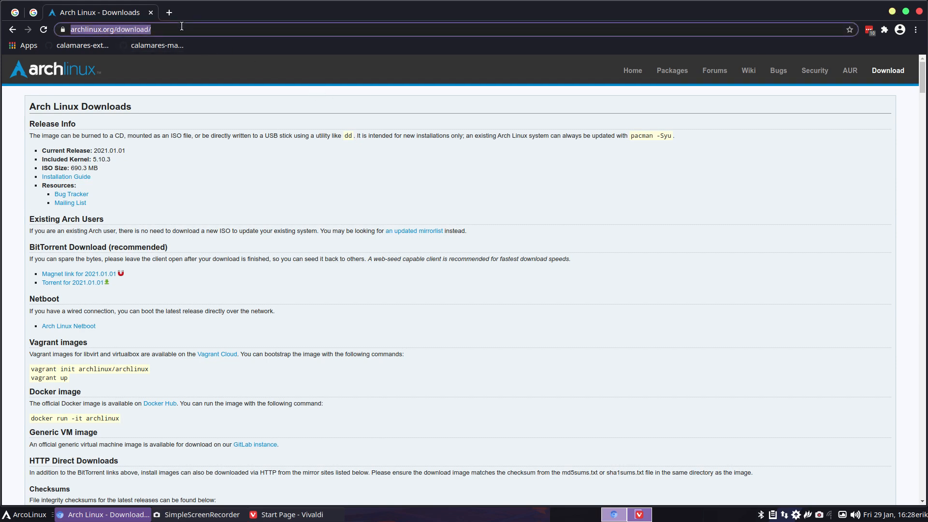
Search Google for the archiso wiki and open the English 'Archiso - ArchWiki' article.
{"action": "type", "text": "artc"}
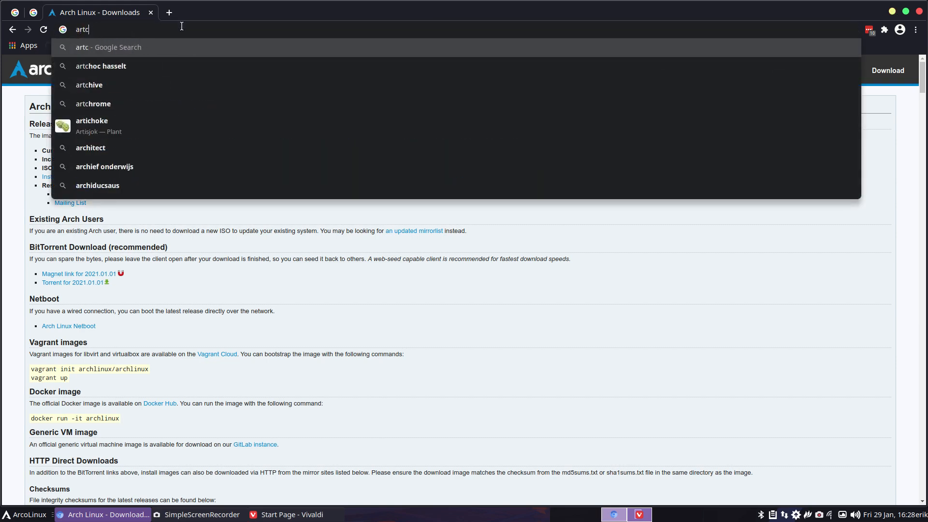
{"action": "type", "text": "arch linux extra repository"}
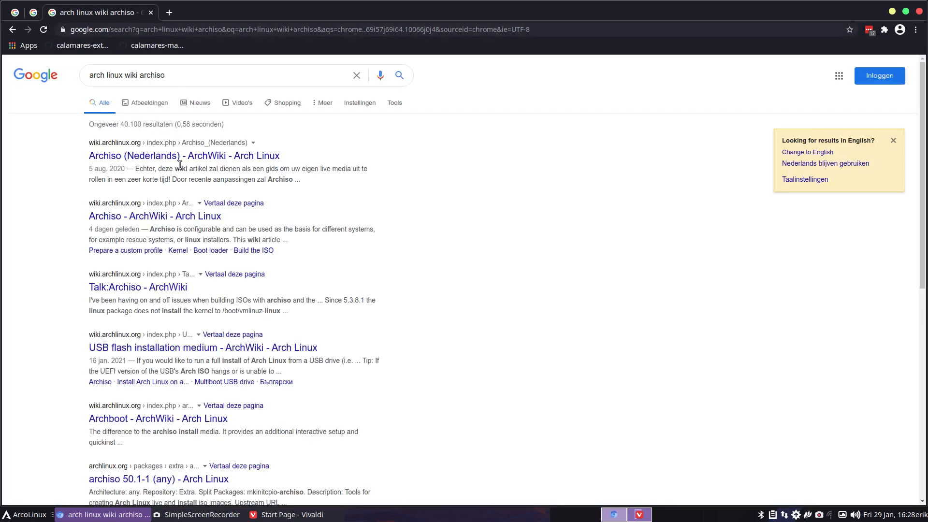
{"action": "left_click", "coordinate": [154, 215]}
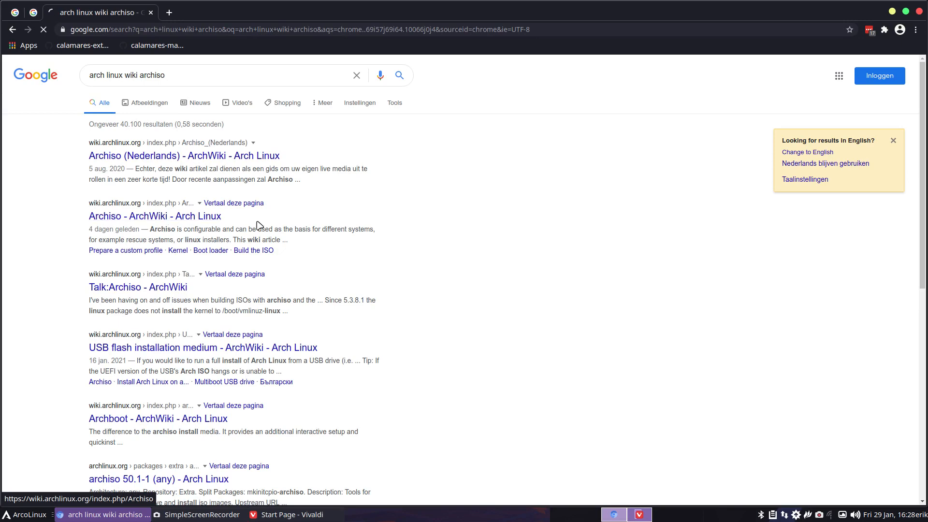
{"action": "left_click", "coordinate": [155, 216]}
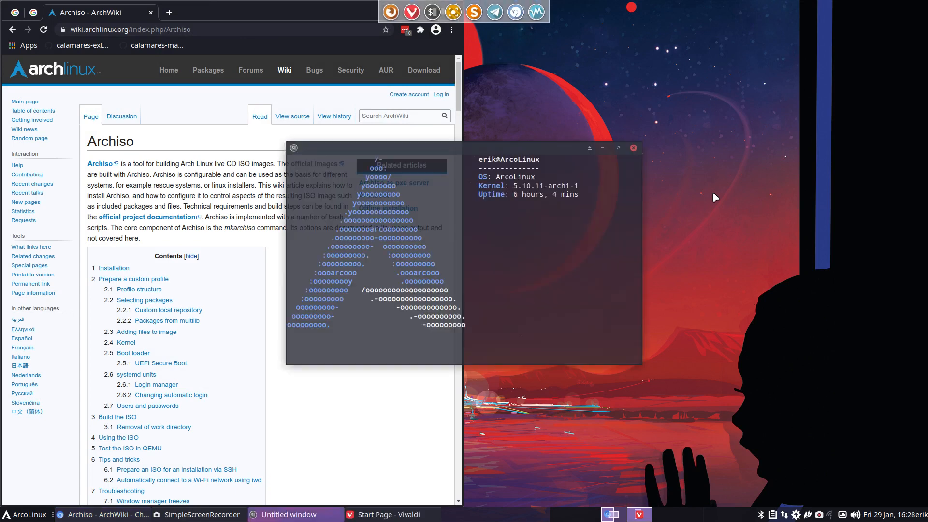
Tile the wiki left, start a sudo pacman command in a terminal, and open Thunar at /home/erik.
{"action": "type", "text": "sudo pacm"}
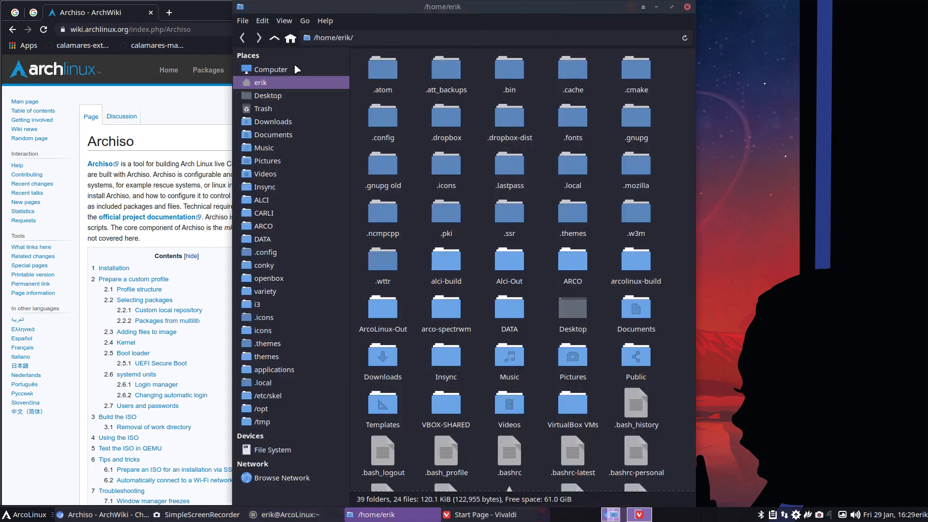
Browse to /usr/share/archiso/configs and copy the releng profile.
{"action": "left_click", "coordinate": [272, 450]}
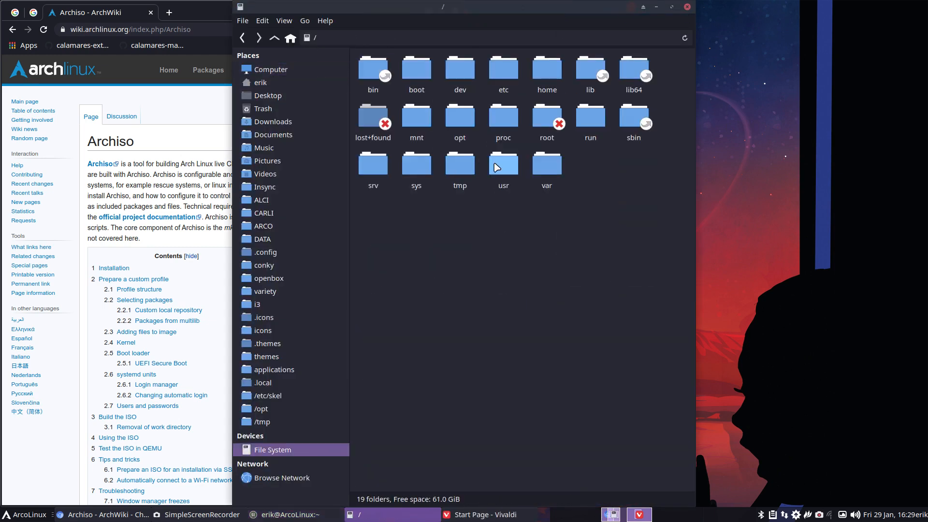
{"action": "double_click", "coordinate": [504, 164]}
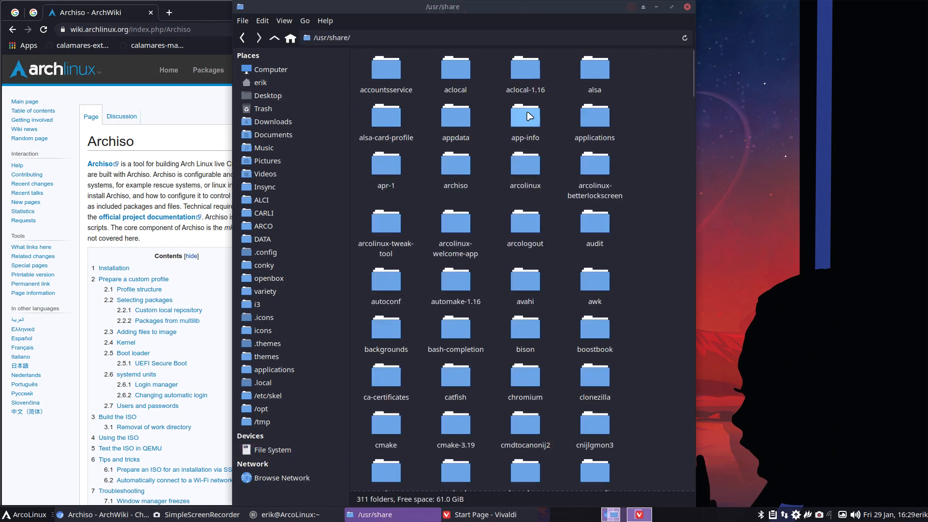
{"action": "double_click", "coordinate": [456, 164]}
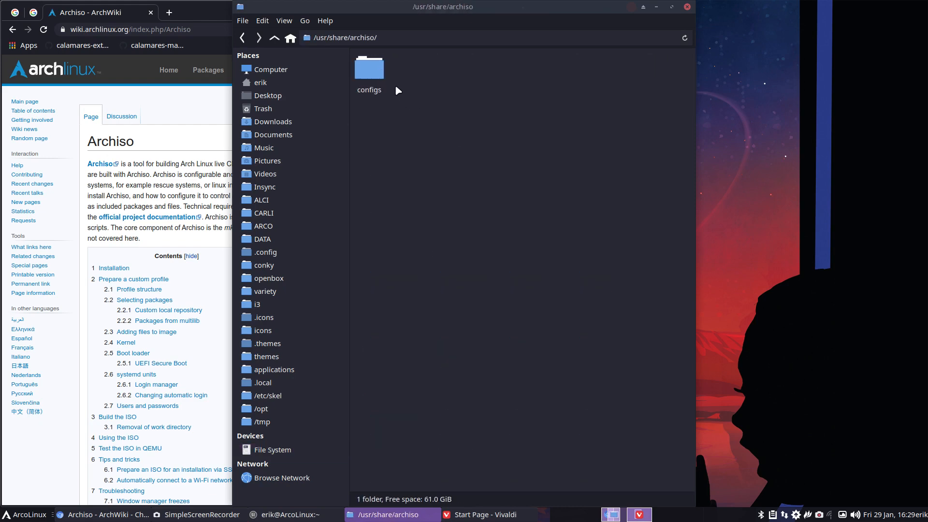
{"action": "double_click", "coordinate": [368, 68]}
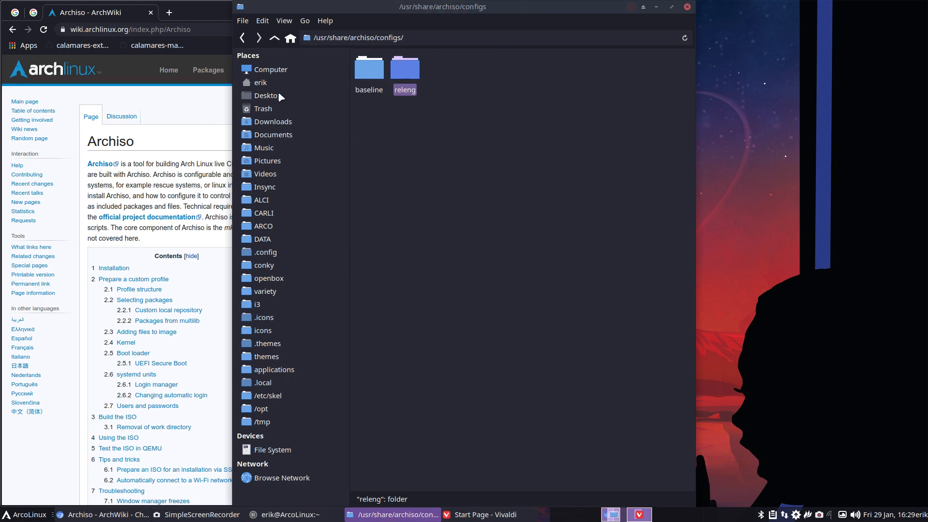
Paste releng onto the Desktop and create 'work' and 'out' folders beside it.
{"action": "left_click", "coordinate": [268, 95]}
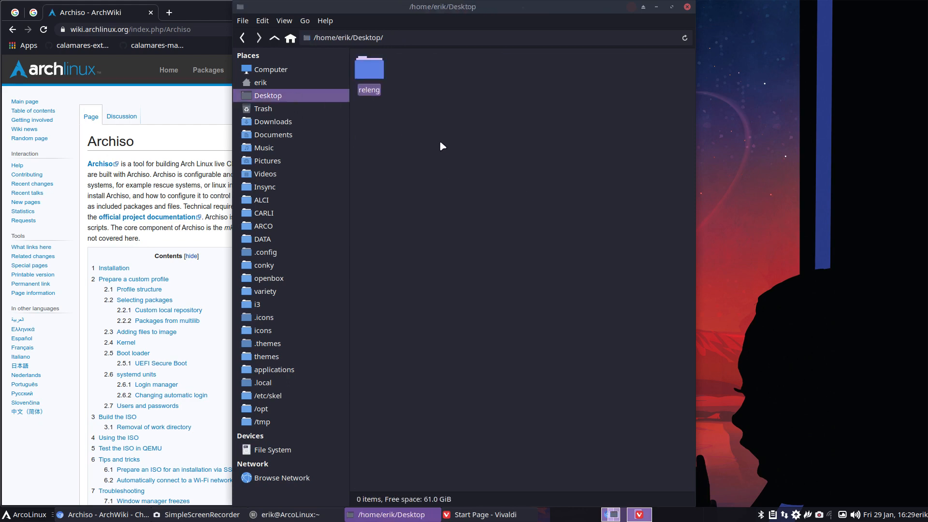
{"action": "left_click", "coordinate": [368, 66]}
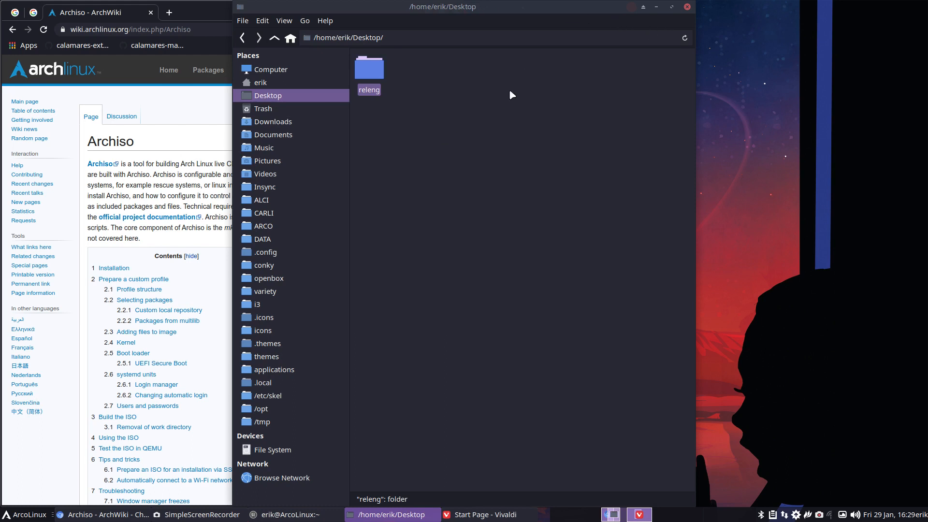
{"action": "type", "text": "wo"}
{"action": "type", "text": "out"}
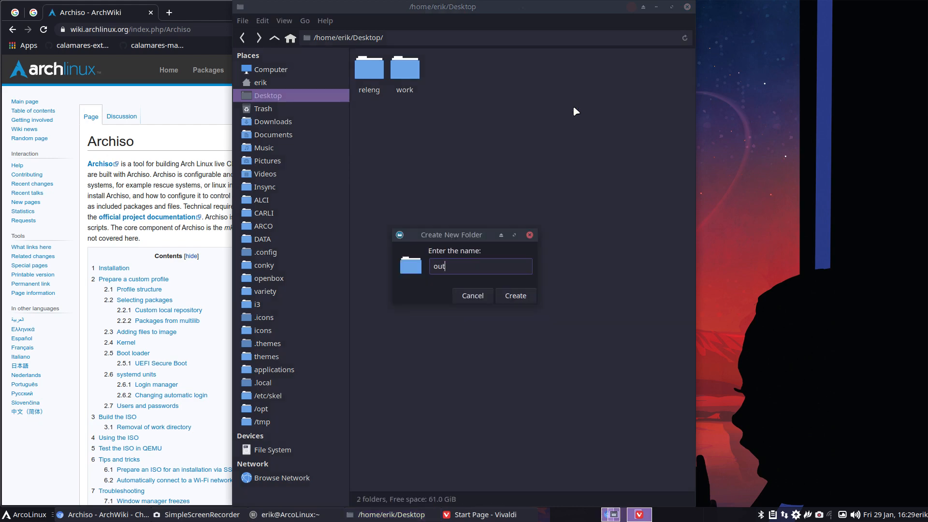
{"action": "left_click", "coordinate": [514, 295]}
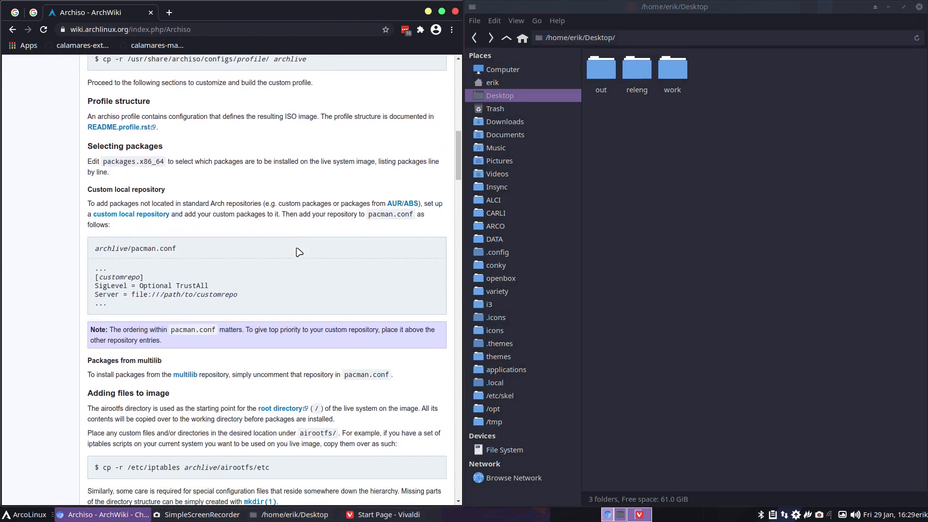
{"action": "scroll", "scroll_direction": "down", "scroll_amount": 3}
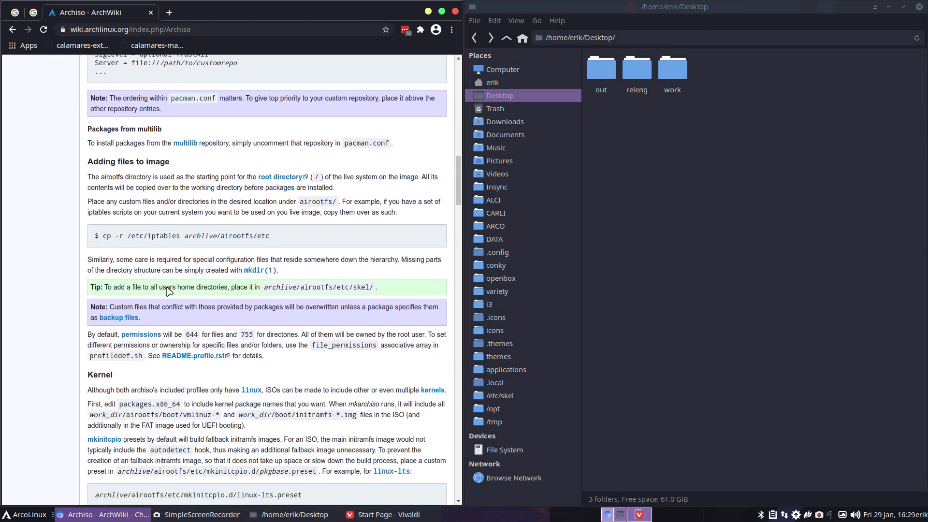
{"action": "scroll", "scroll_direction": "down", "scroll_amount": 3}
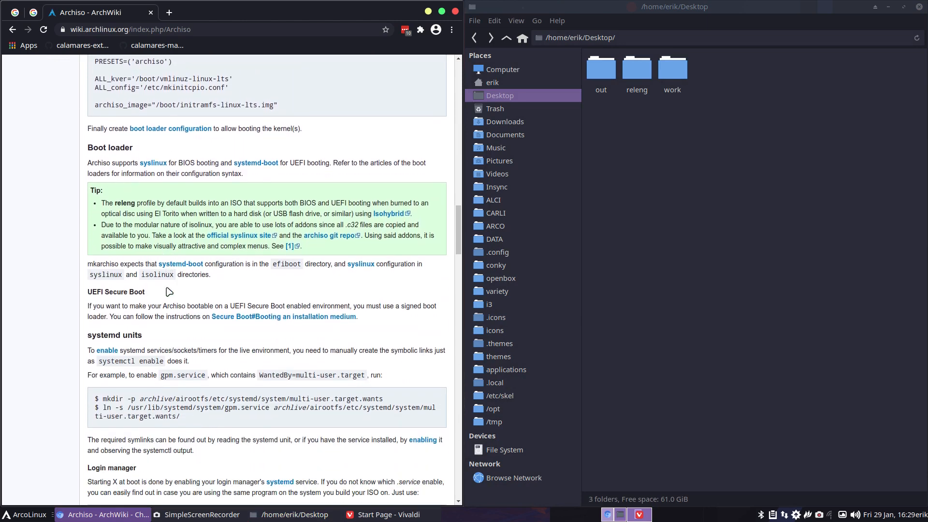
{"action": "scroll", "scroll_direction": "down", "scroll_amount": 3}
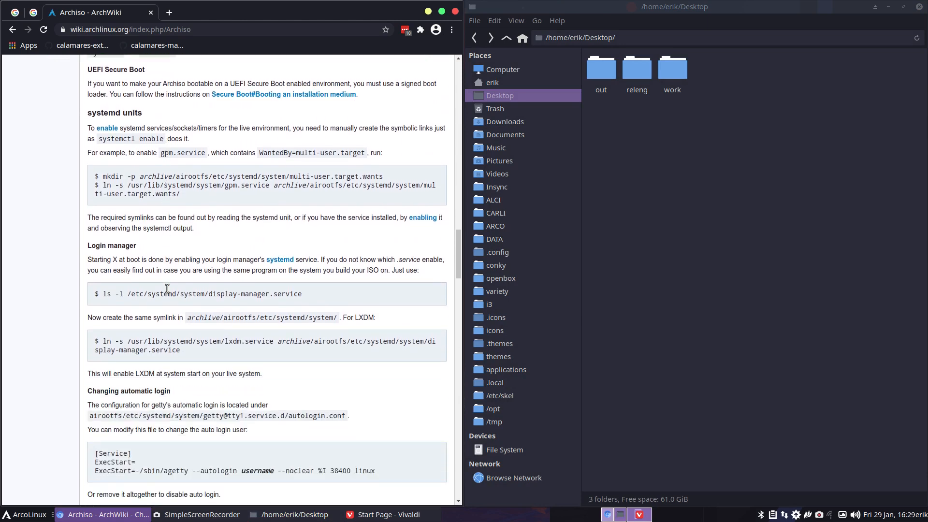
{"action": "scroll", "scroll_direction": "down", "scroll_amount": 3}
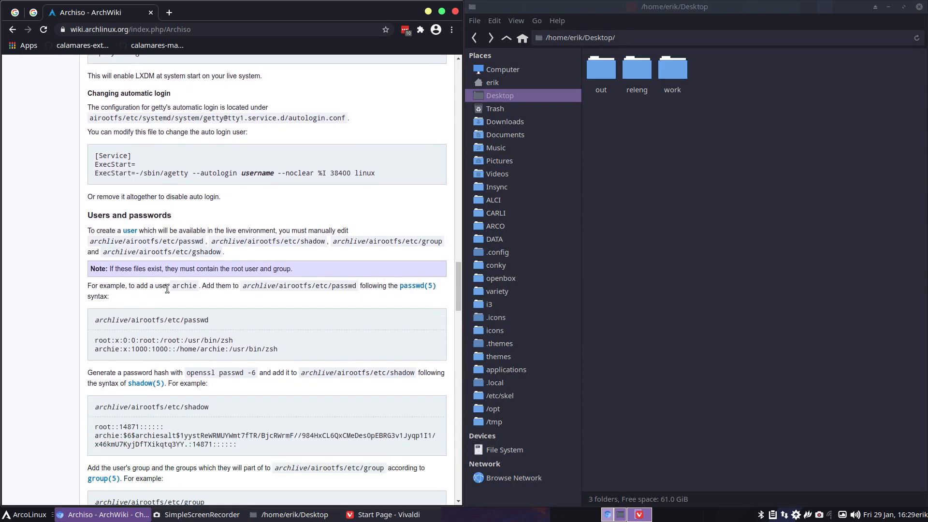
{"action": "scroll", "scroll_direction": "down", "scroll_amount": 3}
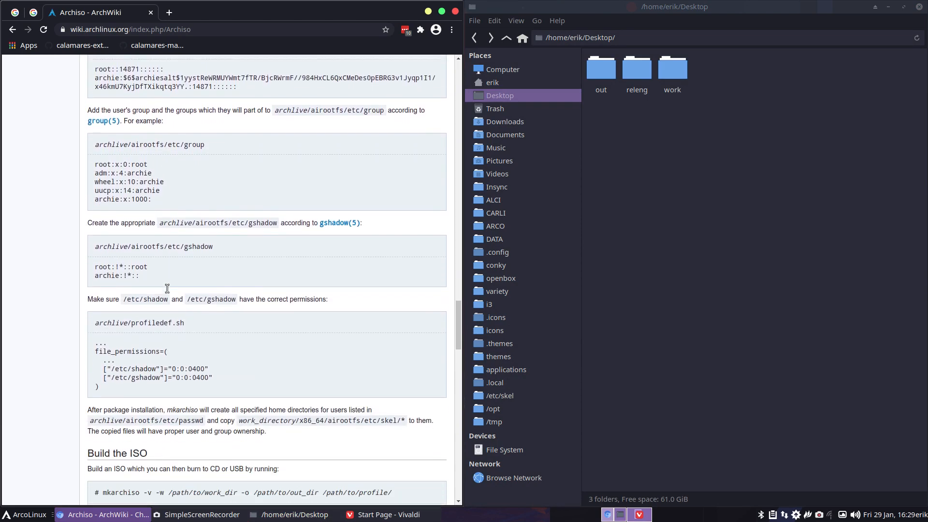
{"action": "scroll", "scroll_direction": "down", "scroll_amount": 3}
{"action": "type", "text": "s"}
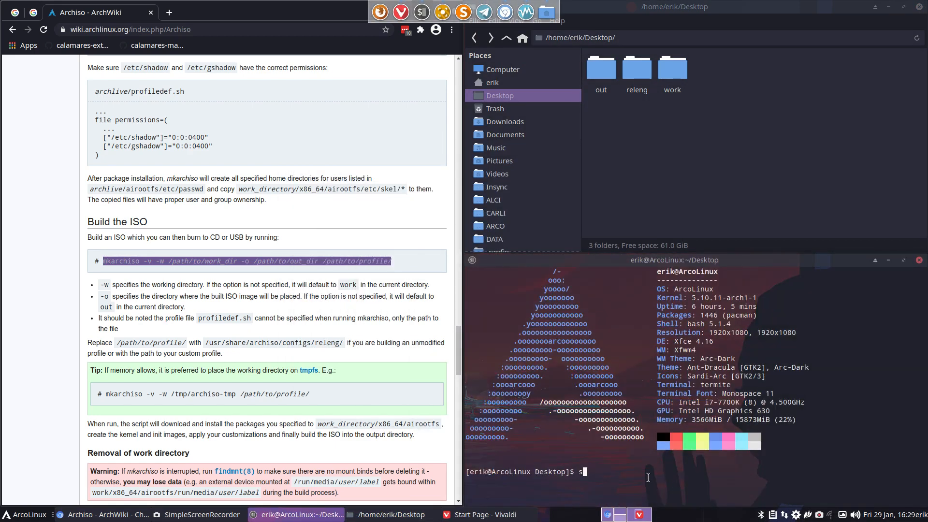
Run 'sudo mkarchiso -v -w work -o out releng' from the Desktop to start the build.
{"action": "type", "text": "udo mkarch"}
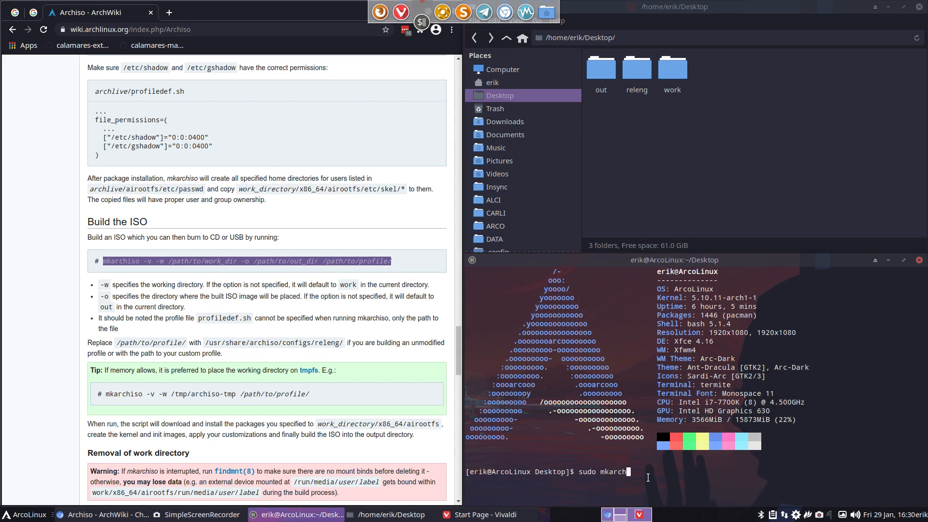
{"action": "type", "text": "iso"}
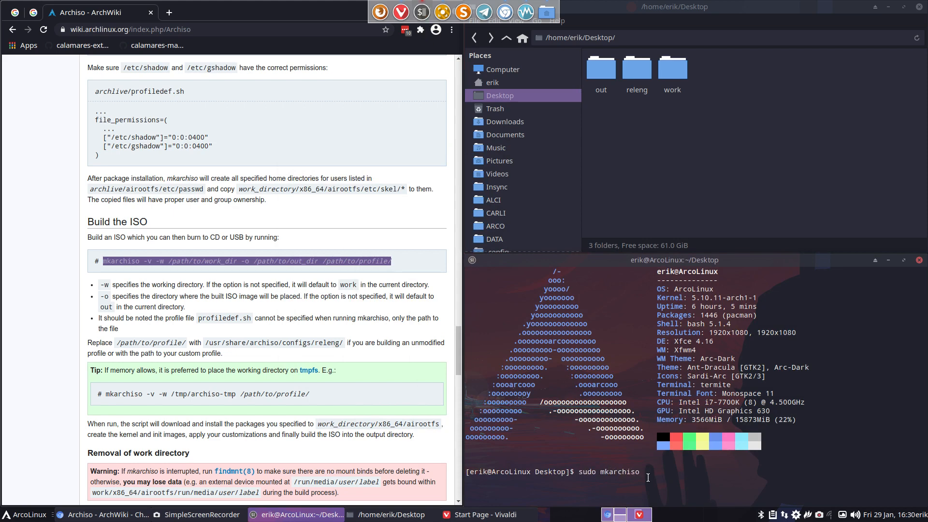
{"action": "type", "text": "-v -"}
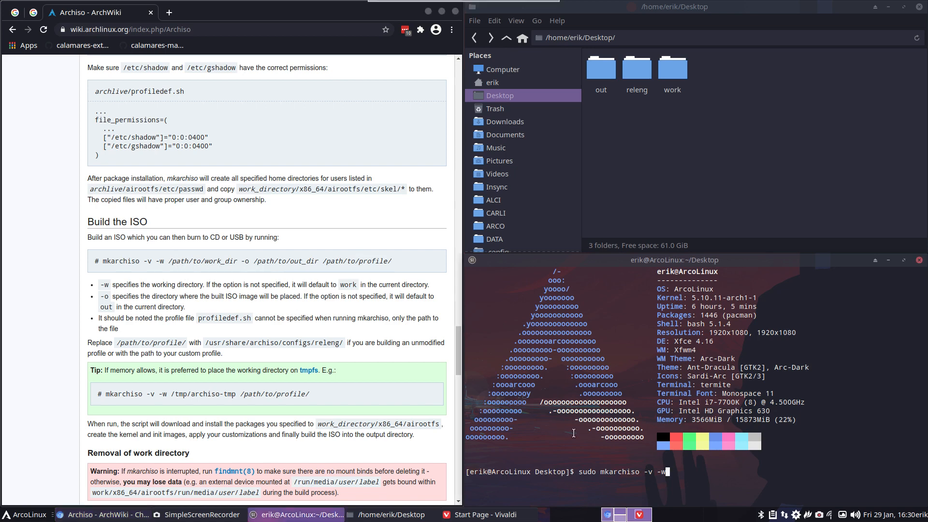
{"action": "type", "text": "work -"}
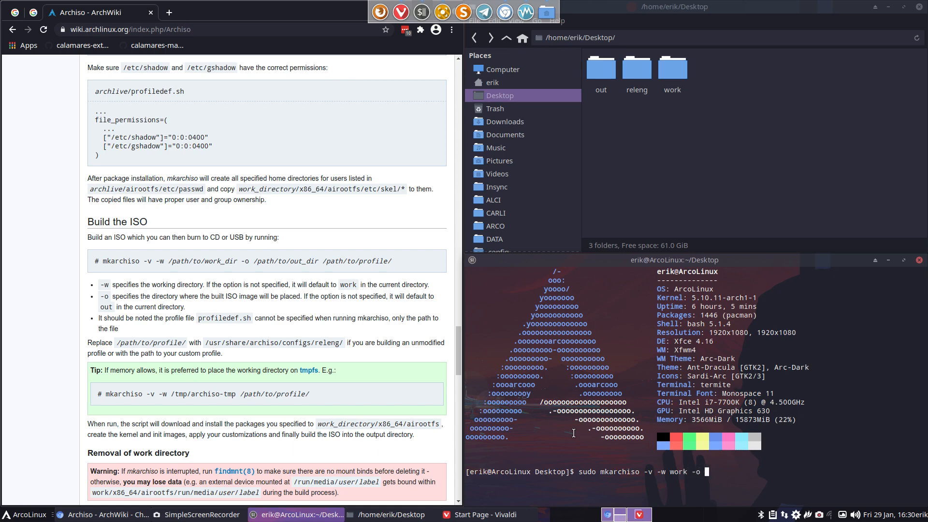
{"action": "type", "text": "out"}
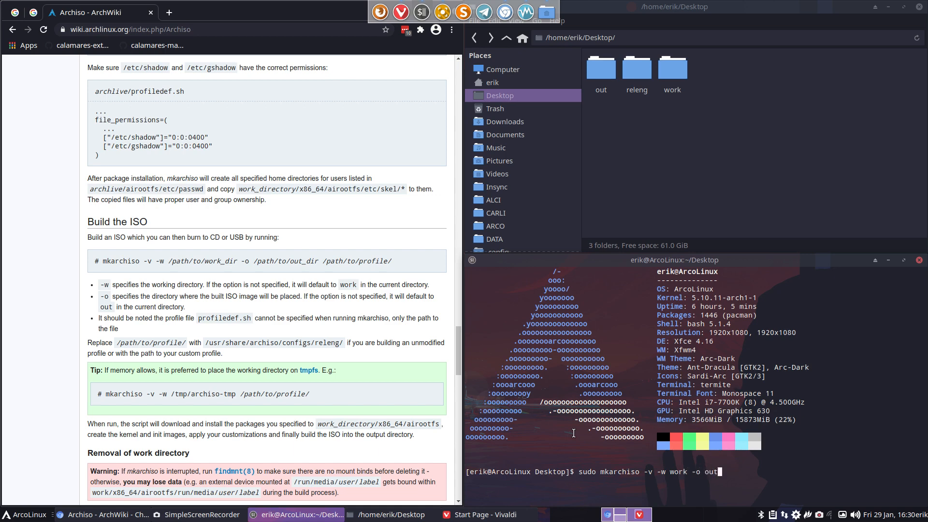
{"action": "type", "text": "rel"}
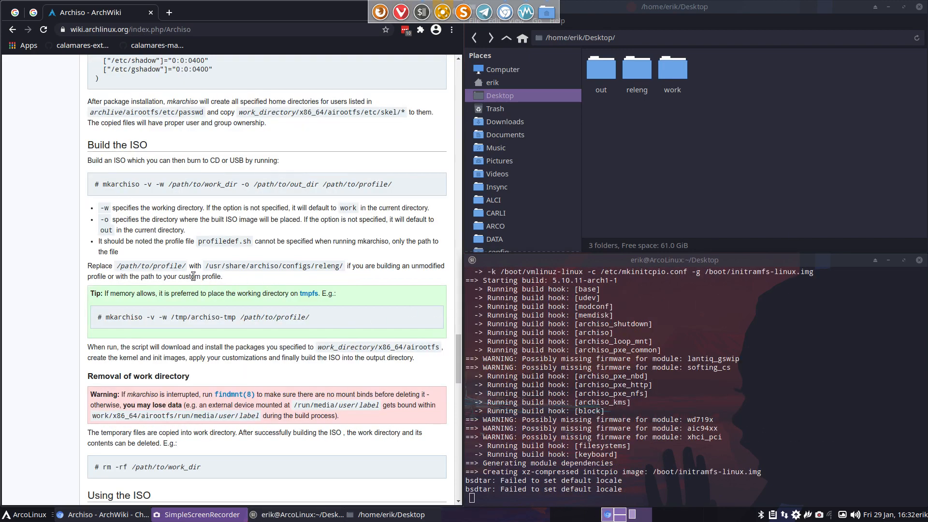
Wait for mkarchiso to write archlinux-2021.01.29-x86_64.iso (691M) into Desktop/out.
{"action": "double_click", "coordinate": [150, 265]}
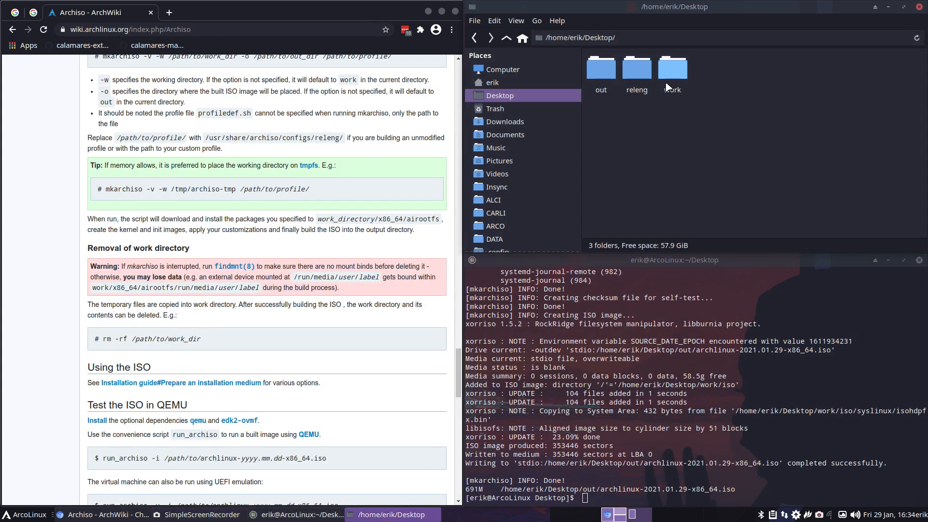
Inspect the work/x86_64/airootfs and work/iso build folders.
{"action": "double_click", "coordinate": [672, 65]}
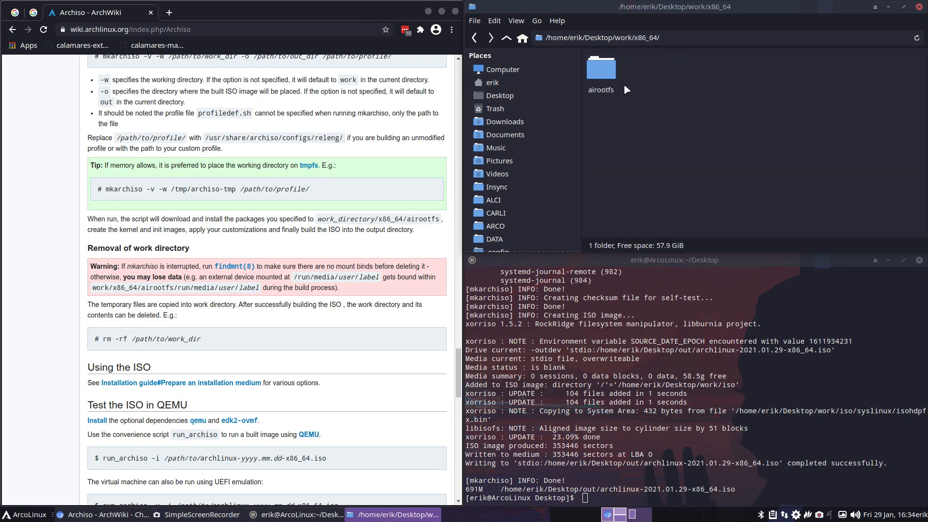
{"action": "double_click", "coordinate": [601, 67]}
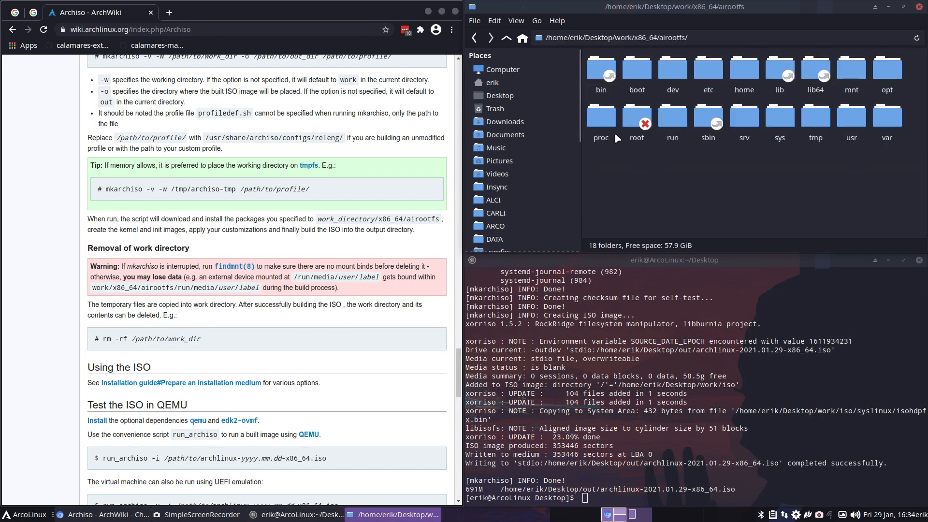
{"action": "left_click", "coordinate": [506, 38]}
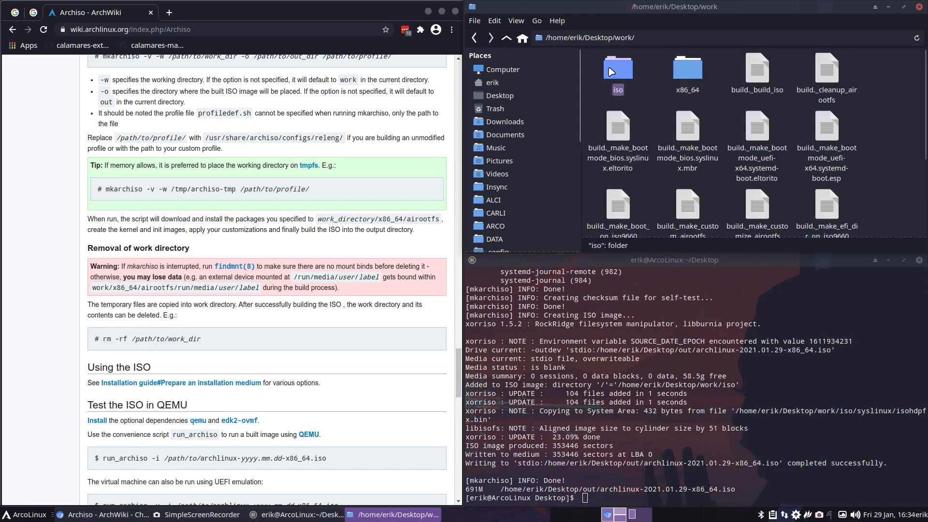
{"action": "double_click", "coordinate": [617, 68]}
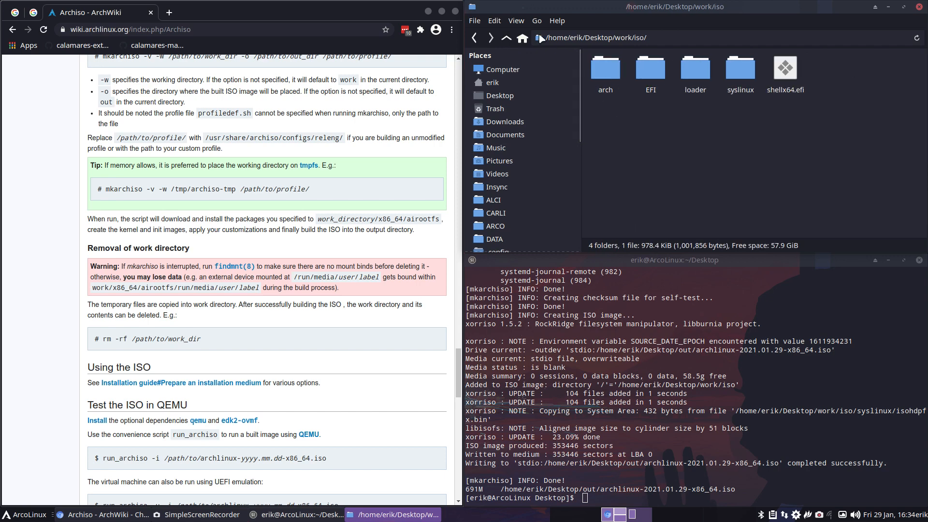
Mount the built ISO from out and read pkglist.x86_64.txt to its end in Sublime Text.
{"action": "left_click", "coordinate": [507, 38]}
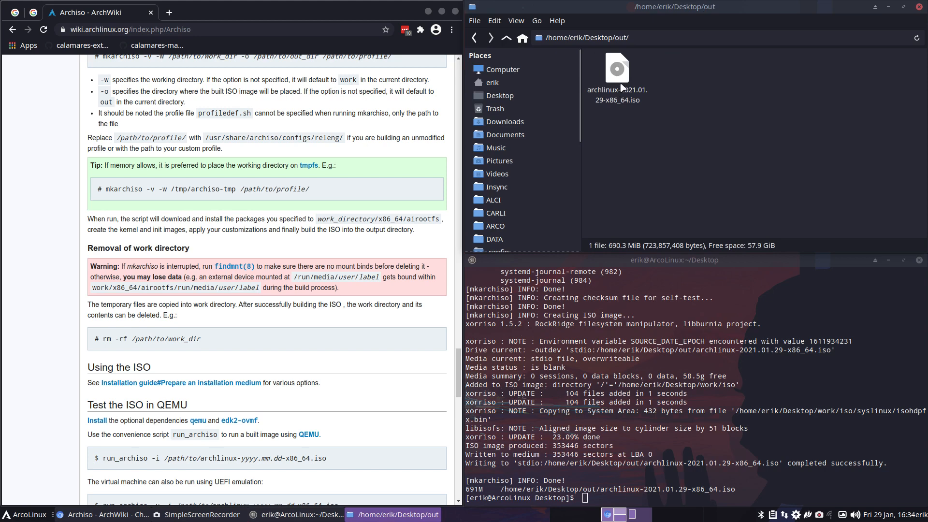
{"action": "left_click", "coordinate": [617, 77]}
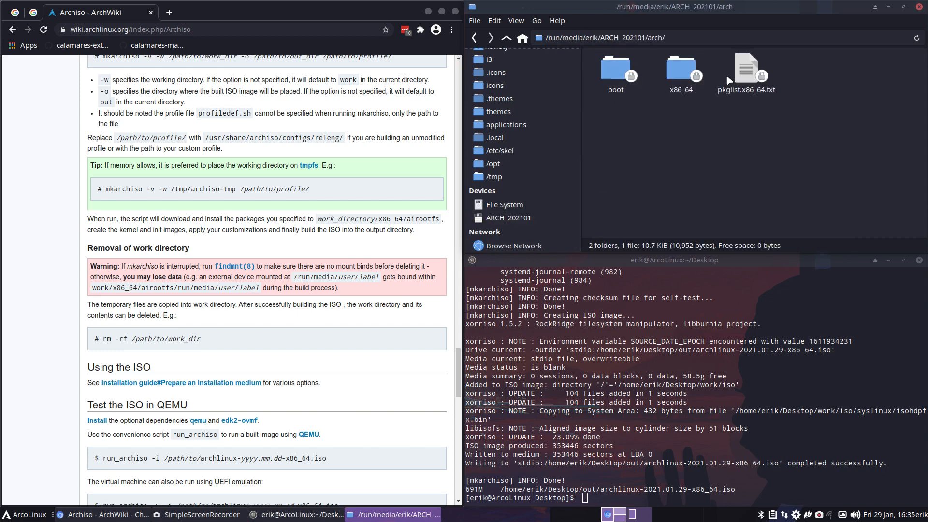
{"action": "left_click", "coordinate": [746, 68]}
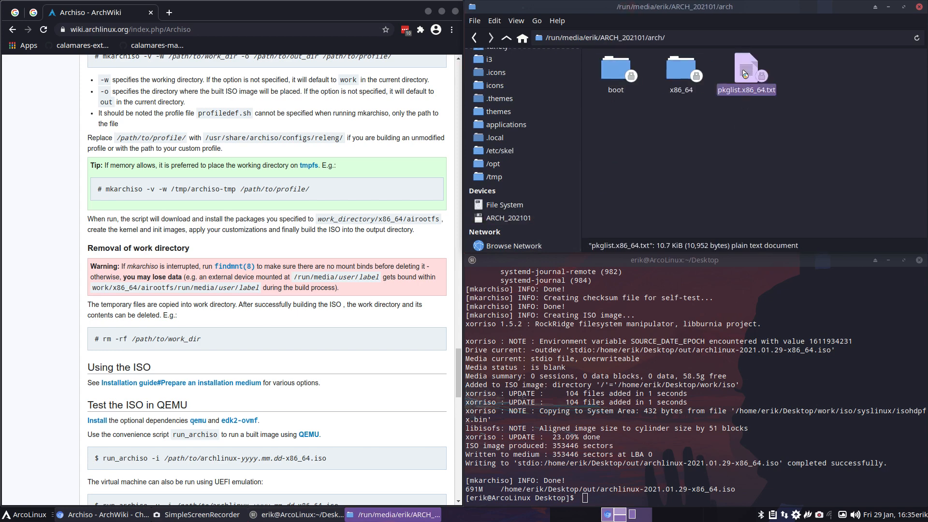
{"action": "double_click", "coordinate": [746, 68]}
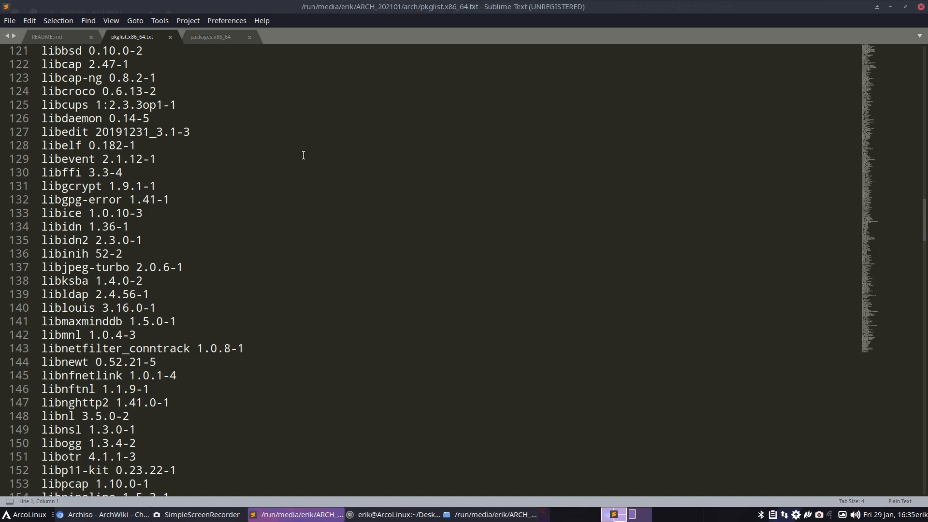
{"action": "scroll", "scroll_direction": "down", "scroll_amount": 3}
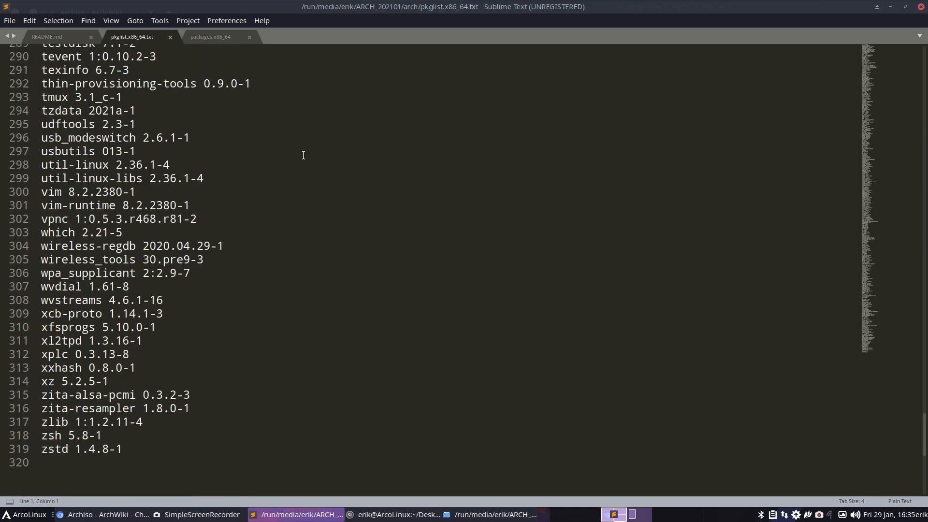